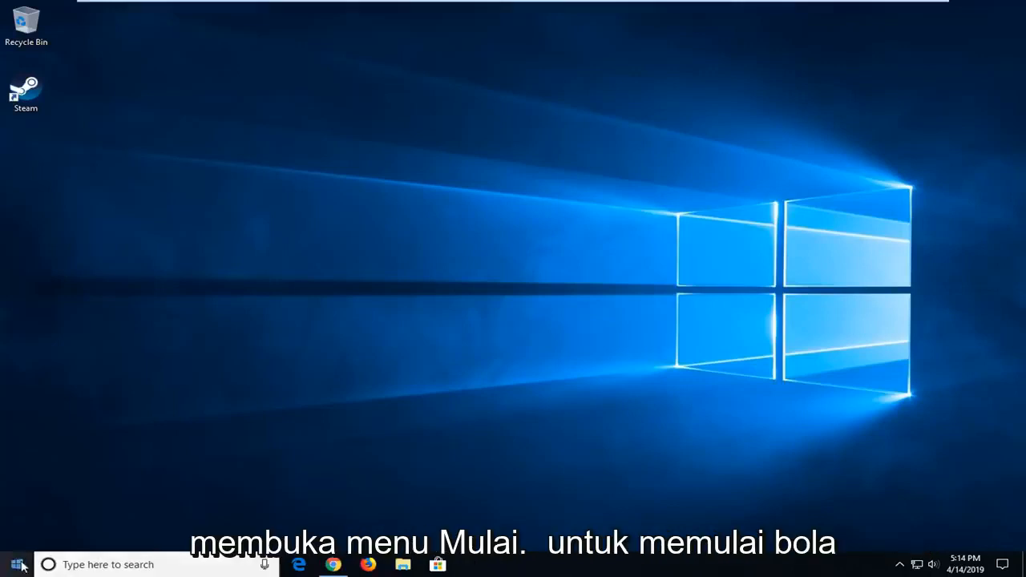
Search the Start menu for 'cmd' so Command Prompt shows as best match.
left_click(13, 564)
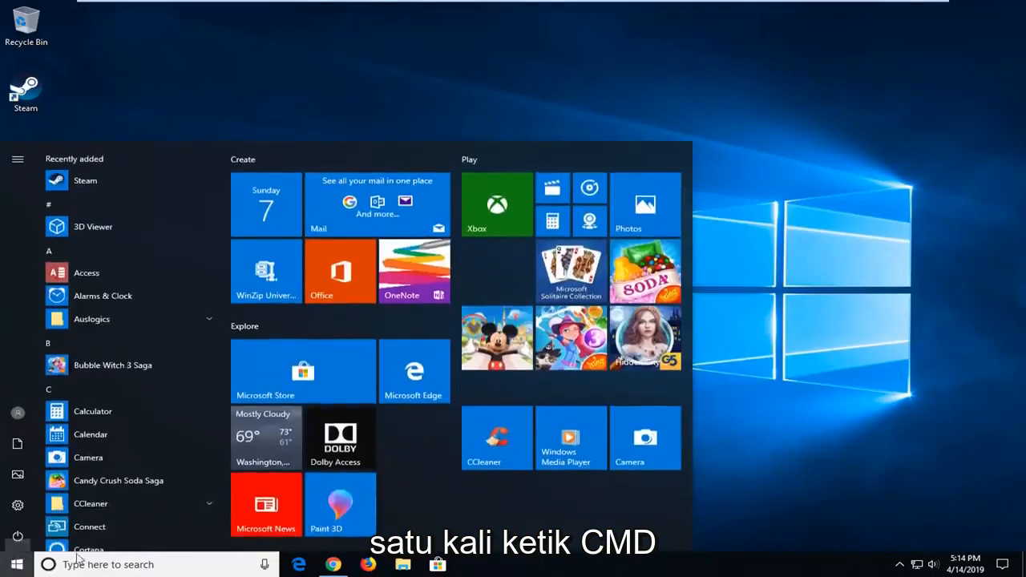
left_click(16, 565)
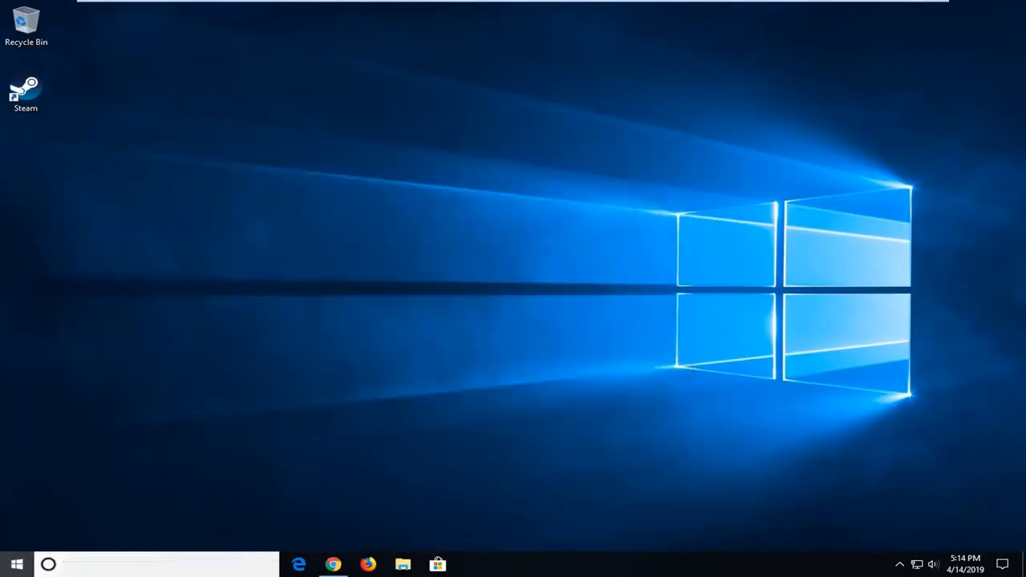
type("cmd")
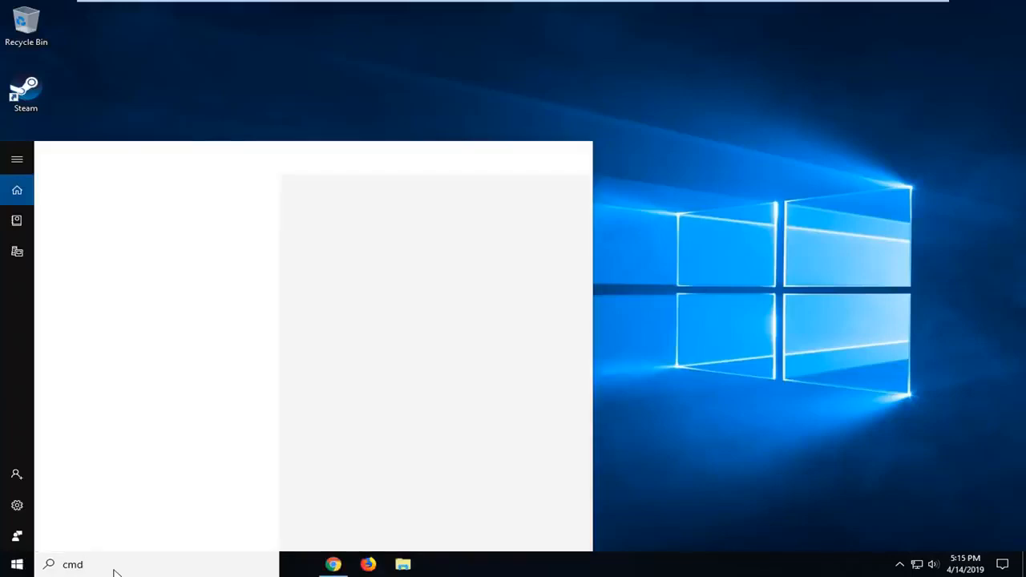
type("cmd")
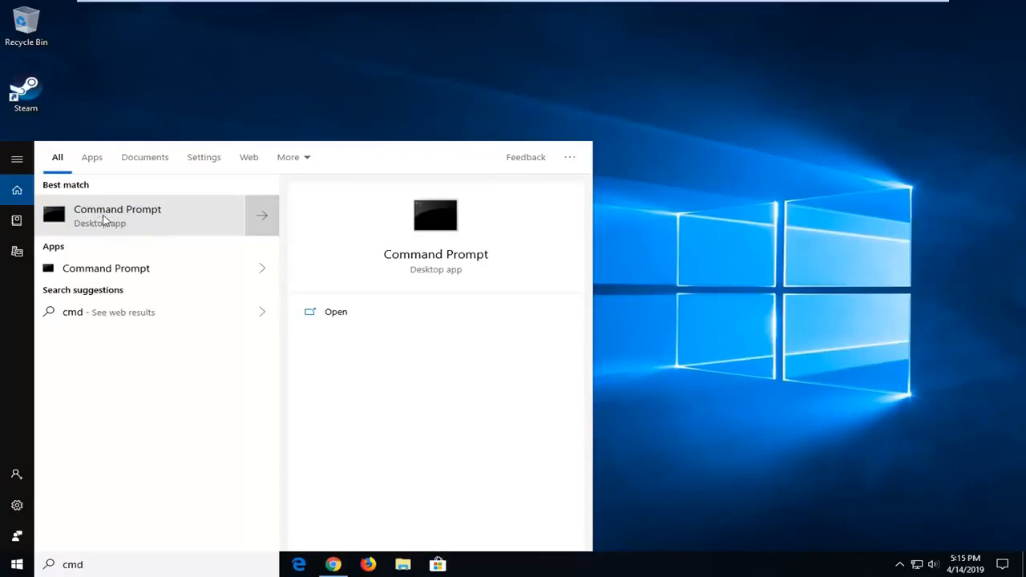
Launch Command Prompt as administrator and approve the UAC prompt with Yes.
right_click(117, 215)
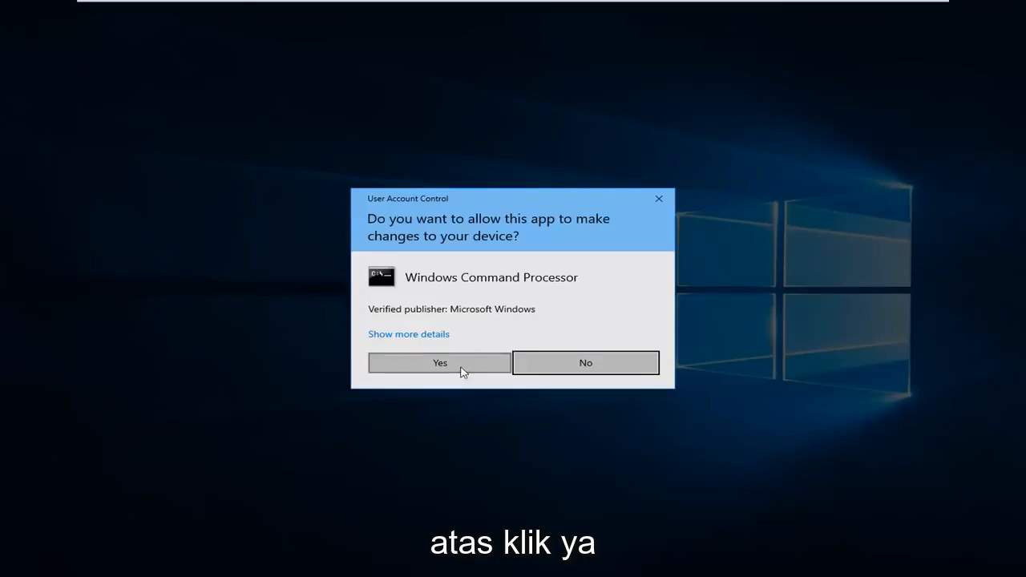
left_click(440, 362)
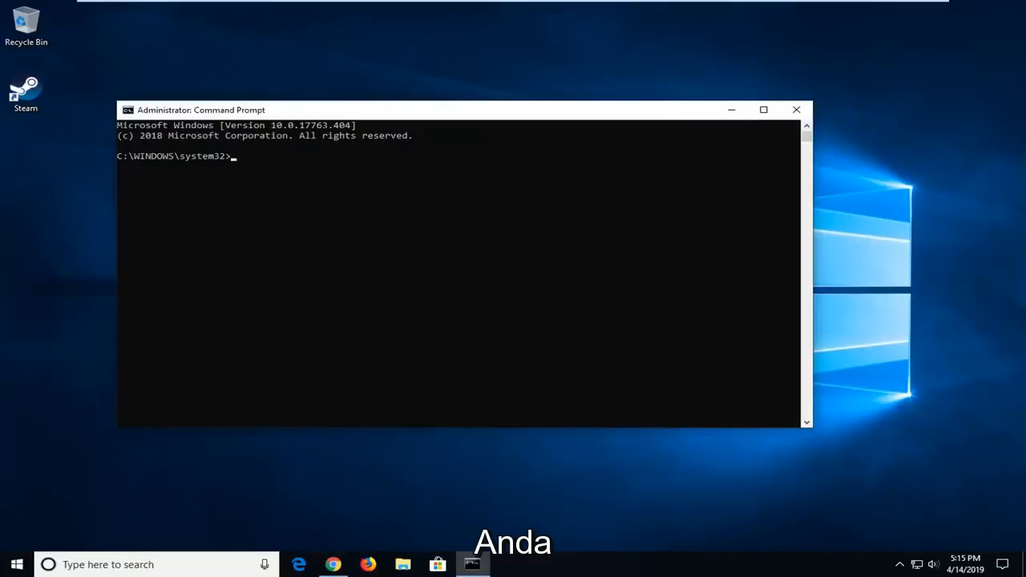
mouse_move(446, 117)
type("netsh")
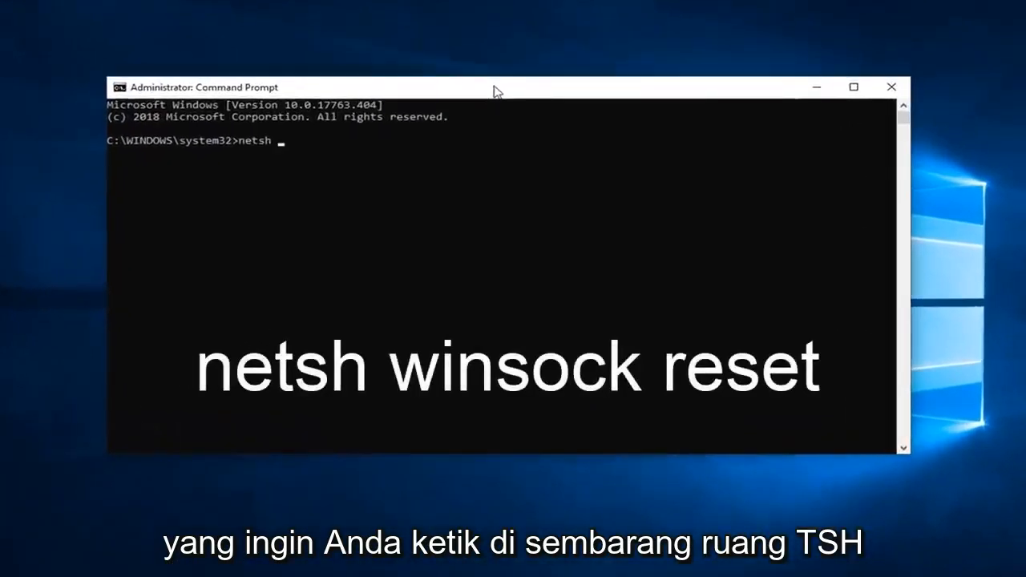
Run 'netsh winsock reset' in the elevated Command Prompt to reset the Winsock catalog.
type("winsock")
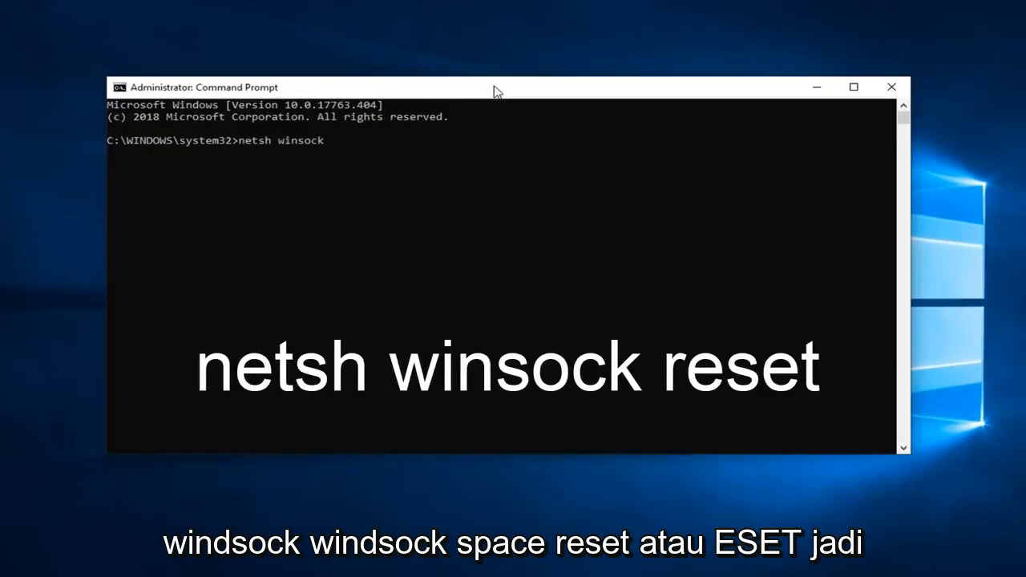
type("re")
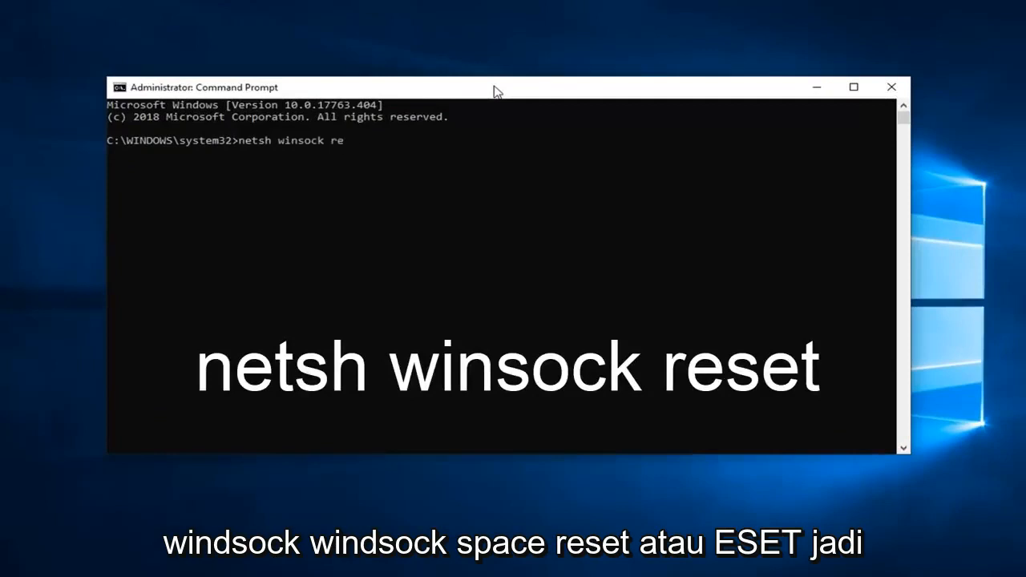
type("set")
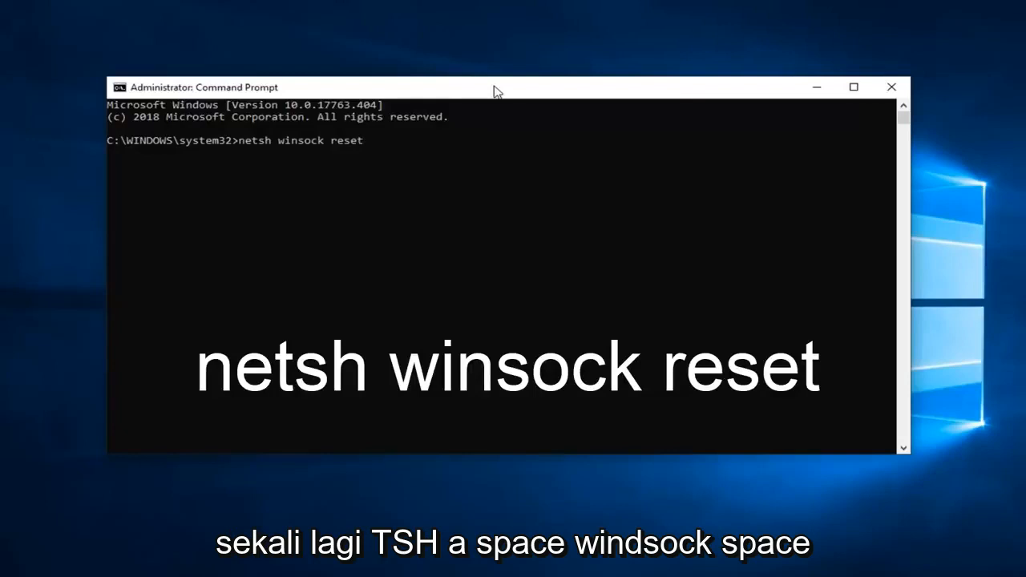
key("enter")
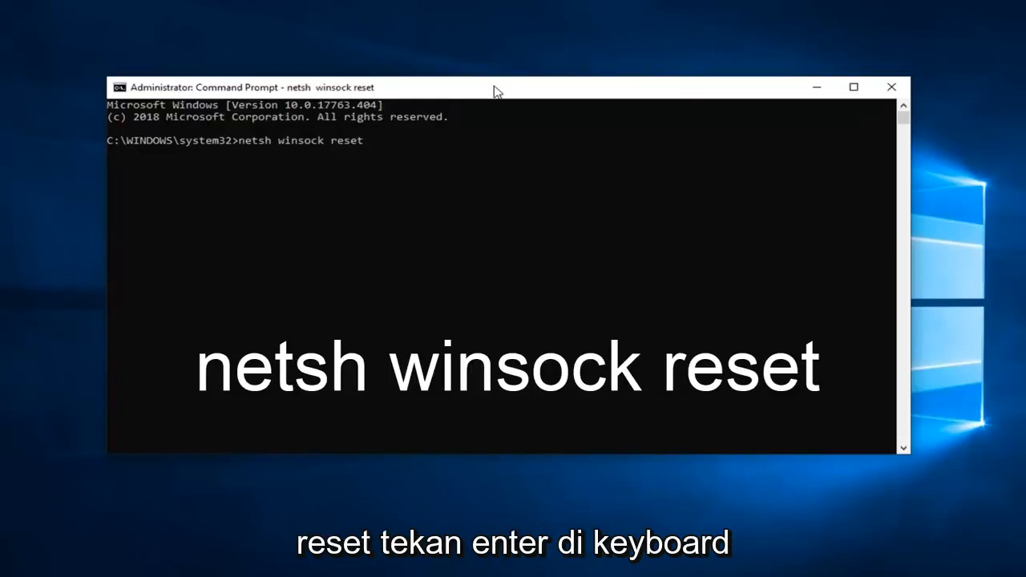
key("enter")
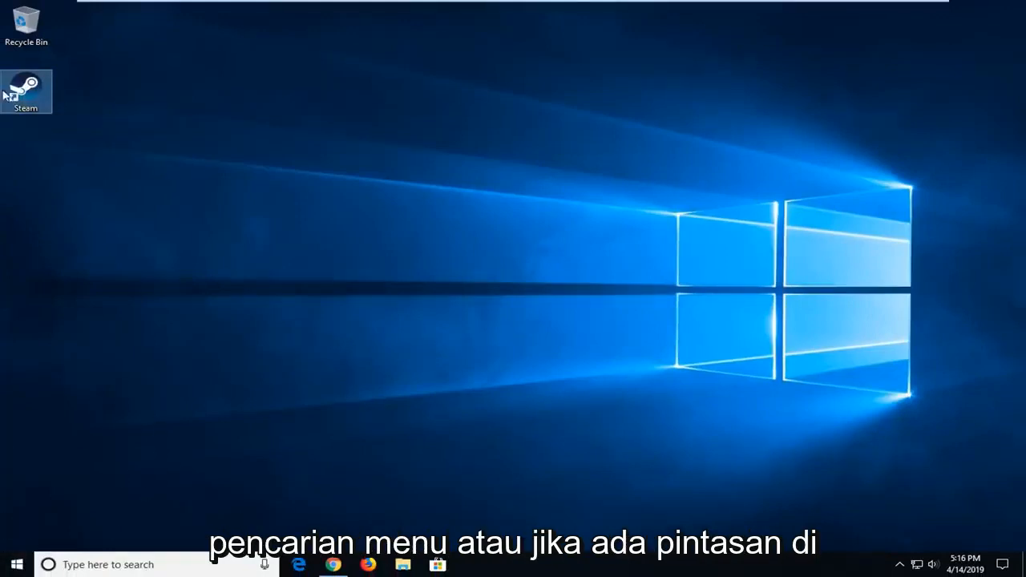
mouse_move(26, 88)
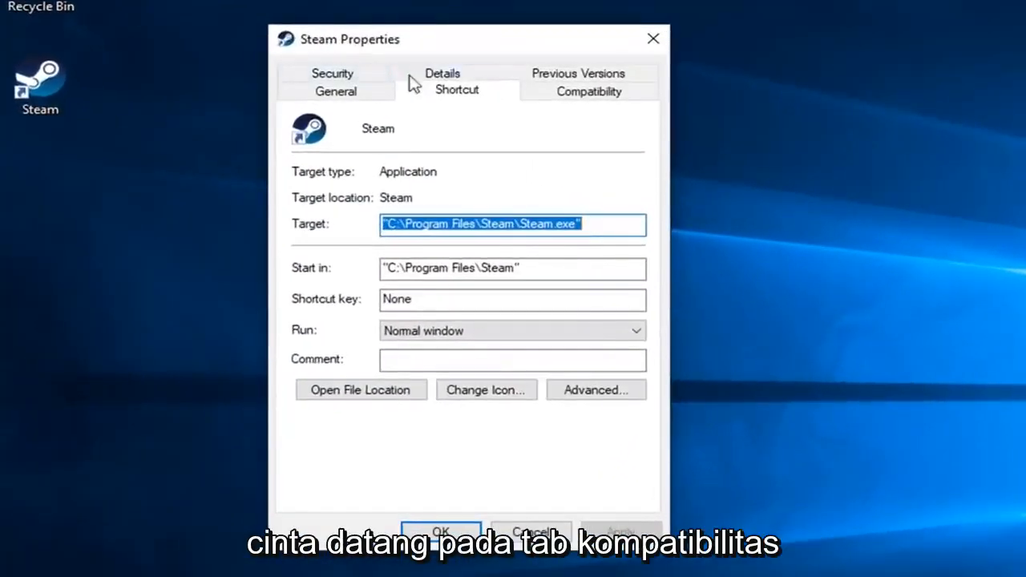
In Compatibility, enable 'Run this program as an administrator' for Steam and confirm with OK.
left_click(589, 90)
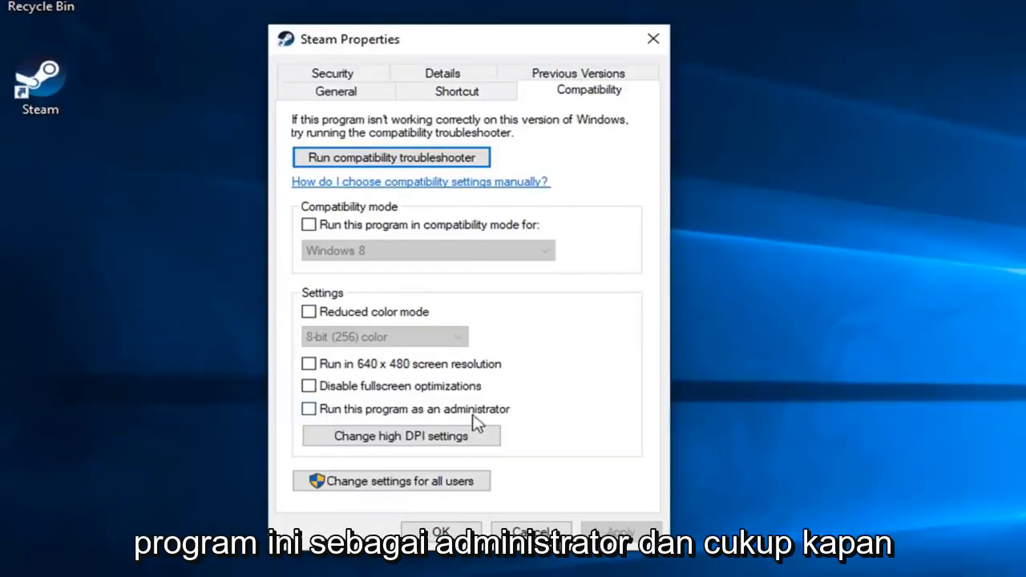
left_click(308, 409)
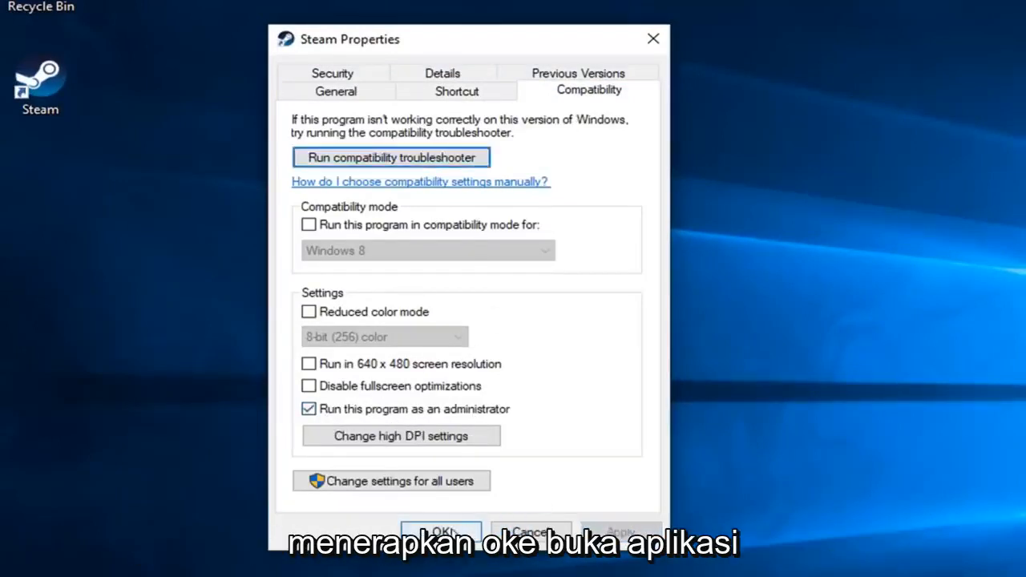
left_click(439, 532)
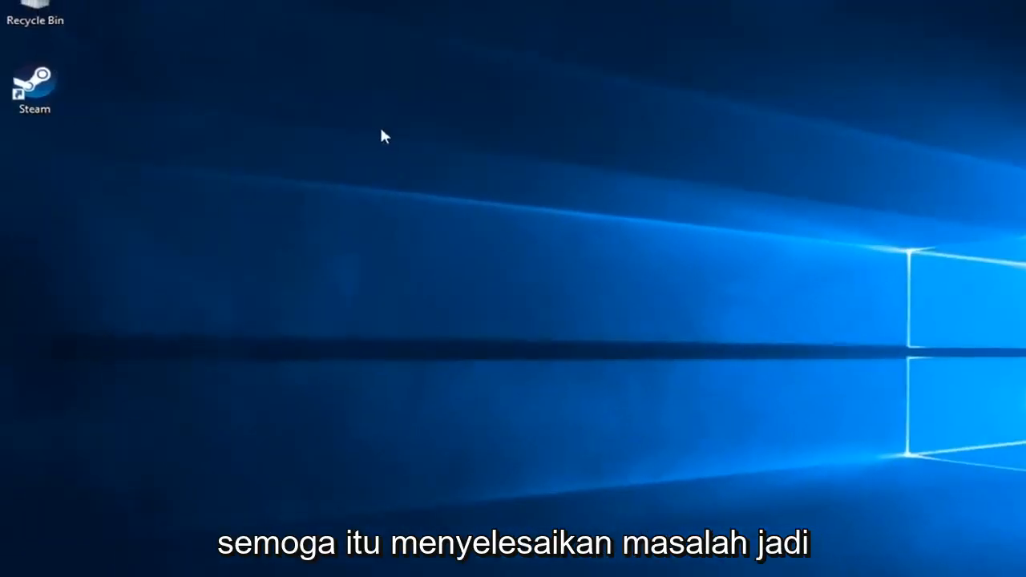